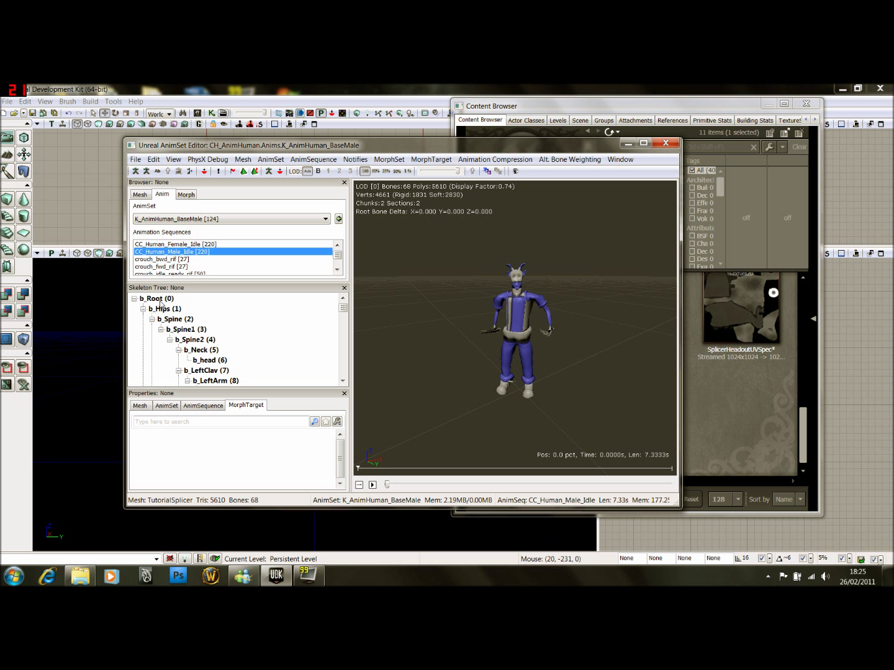
# Inspect the root and neck bones in the Splicer's skeleton tree
pyautogui.click(158, 298)
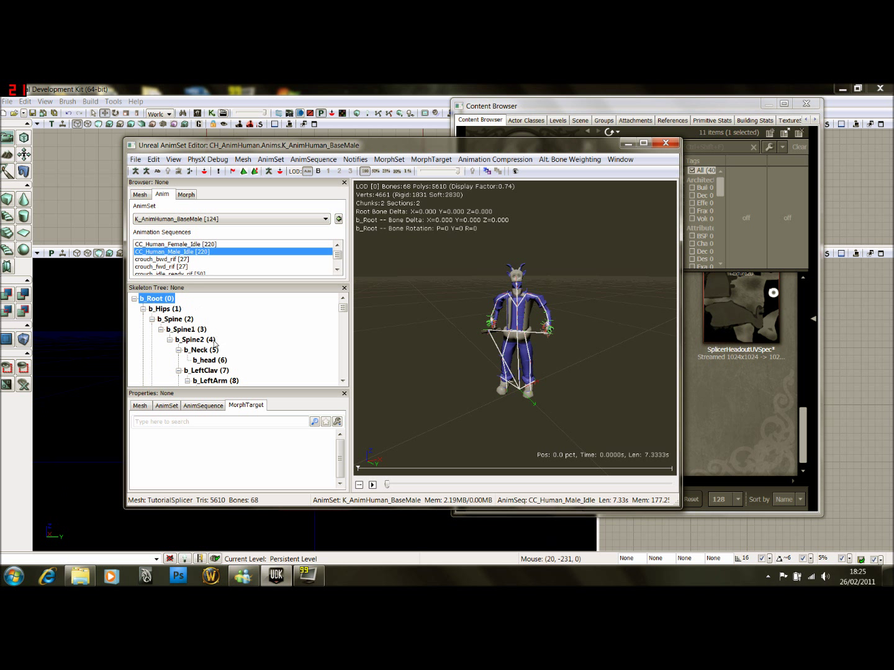
pyautogui.click(198, 350)
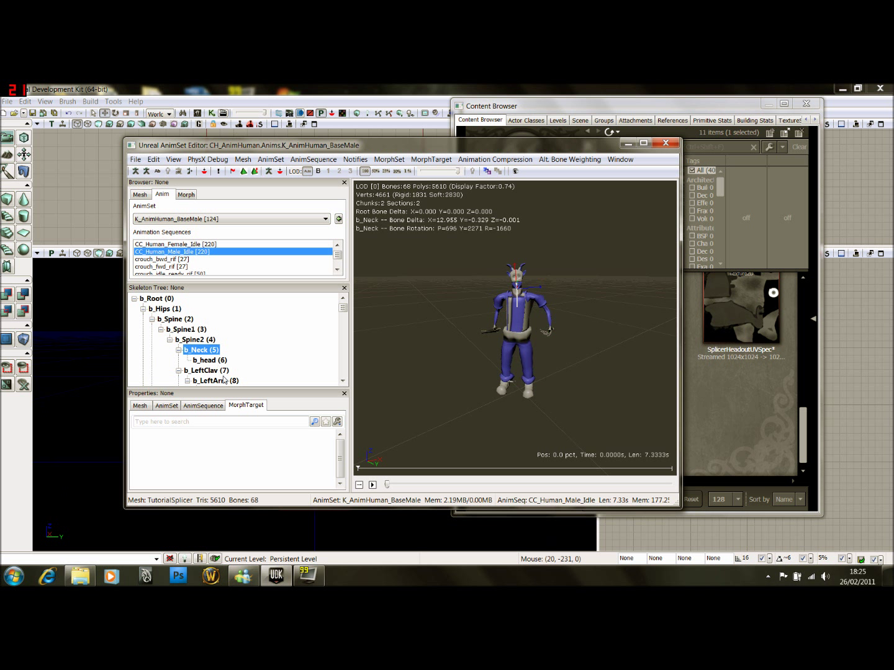
pyautogui.click(194, 340)
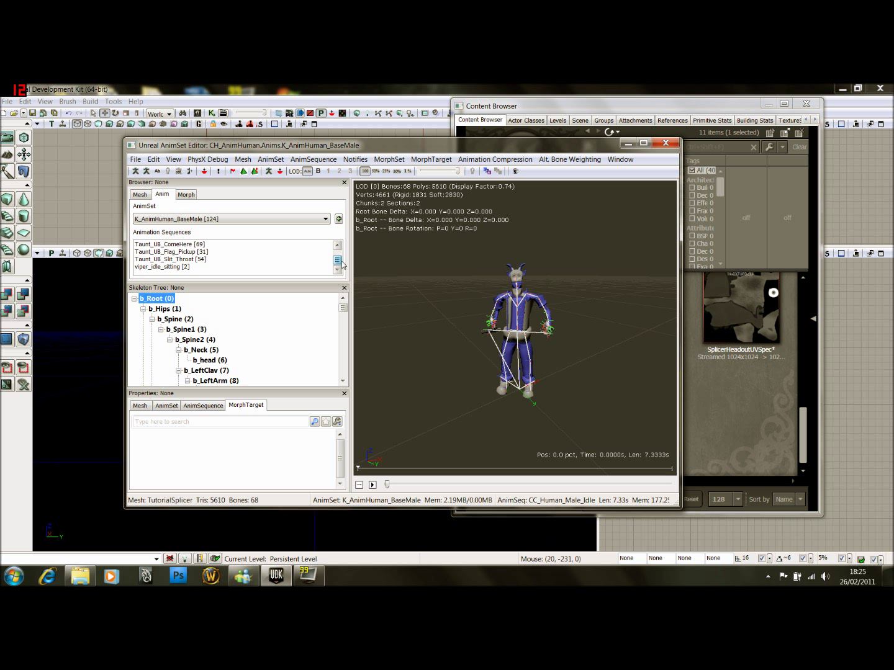
# Preview the hoverboard steering and jump landing sequences, then play run_bwd_rif on the character
pyautogui.click(164, 252)
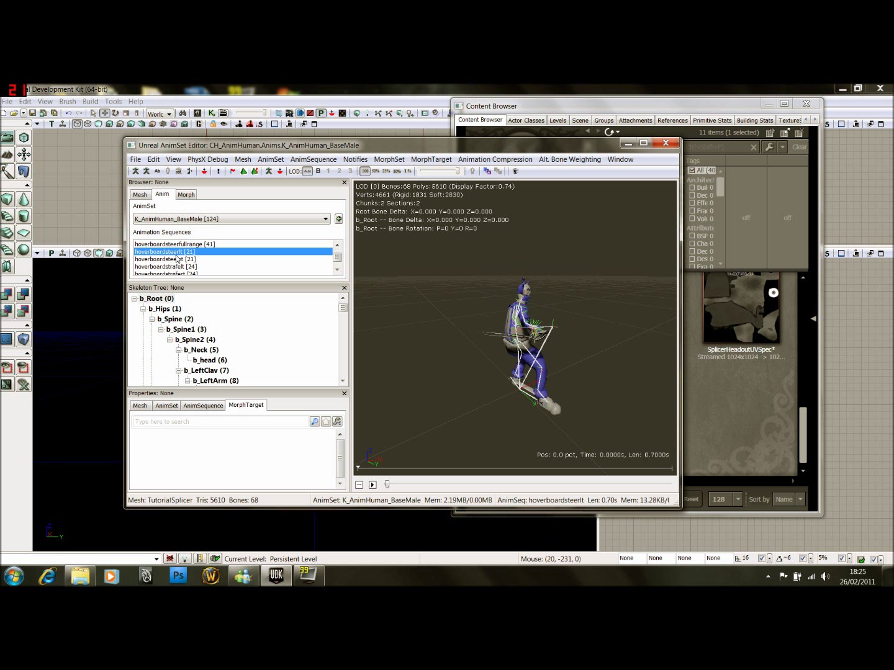
pyautogui.click(186, 242)
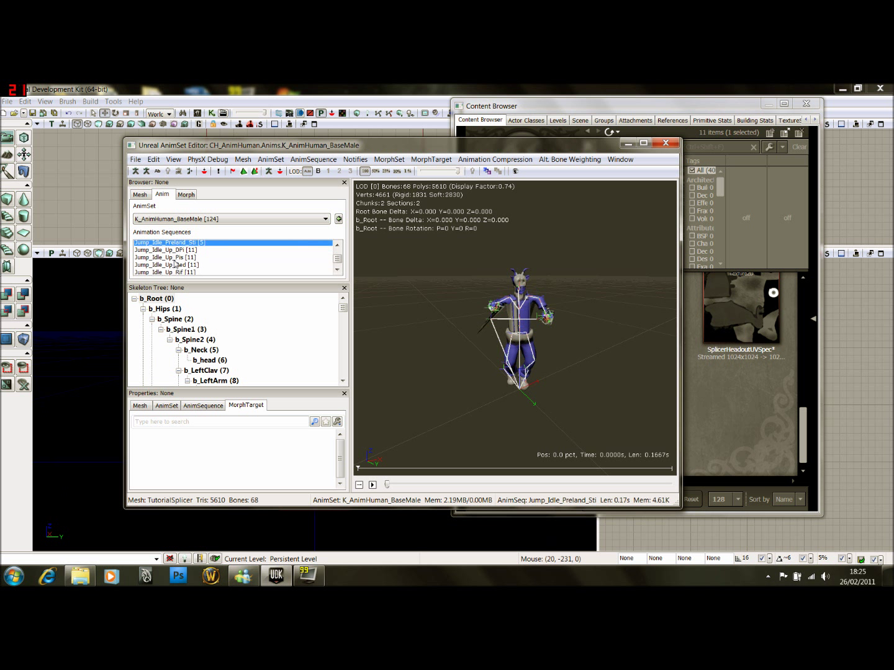
pyautogui.scroll(-3)
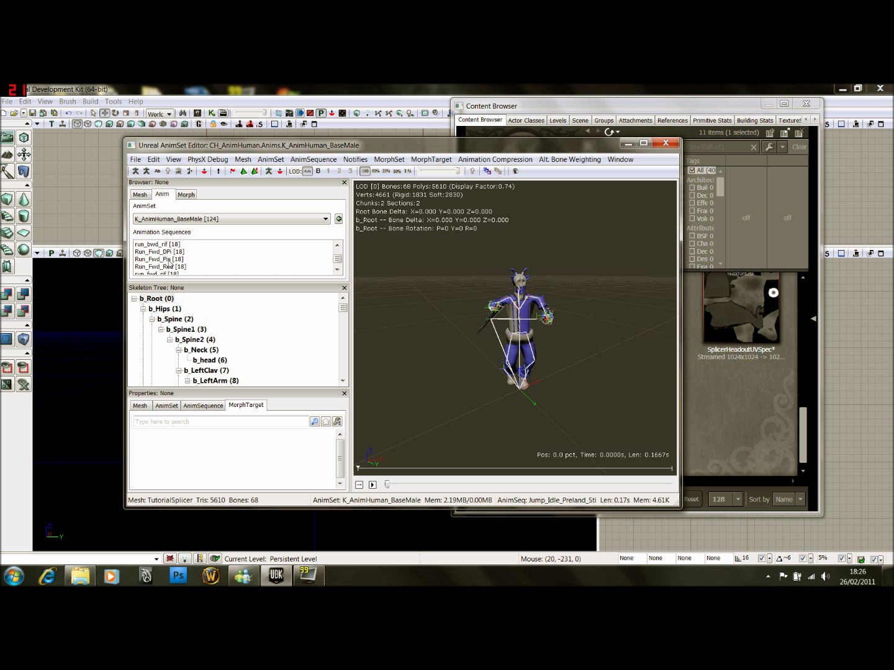
pyautogui.click(157, 243)
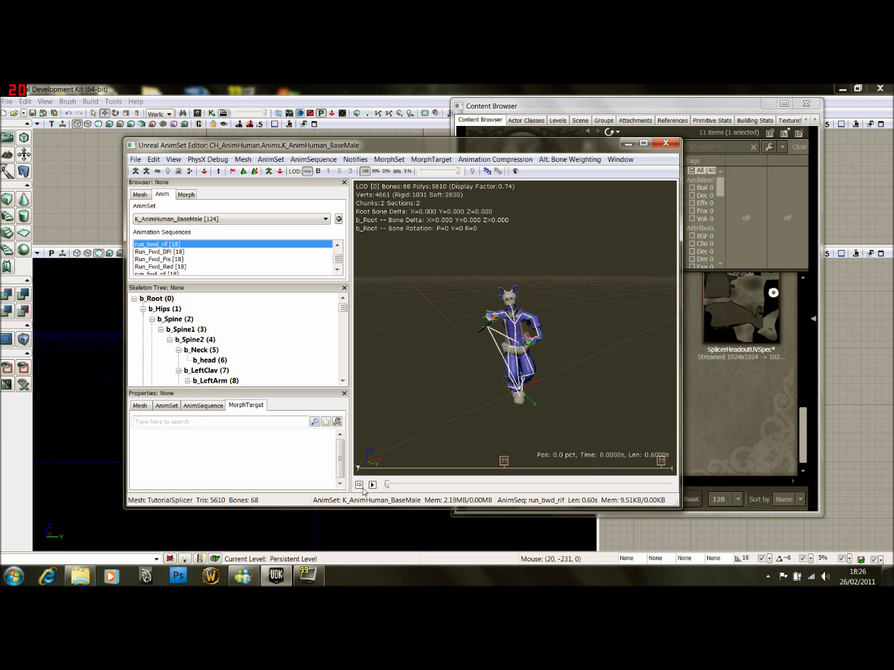
pyautogui.click(373, 485)
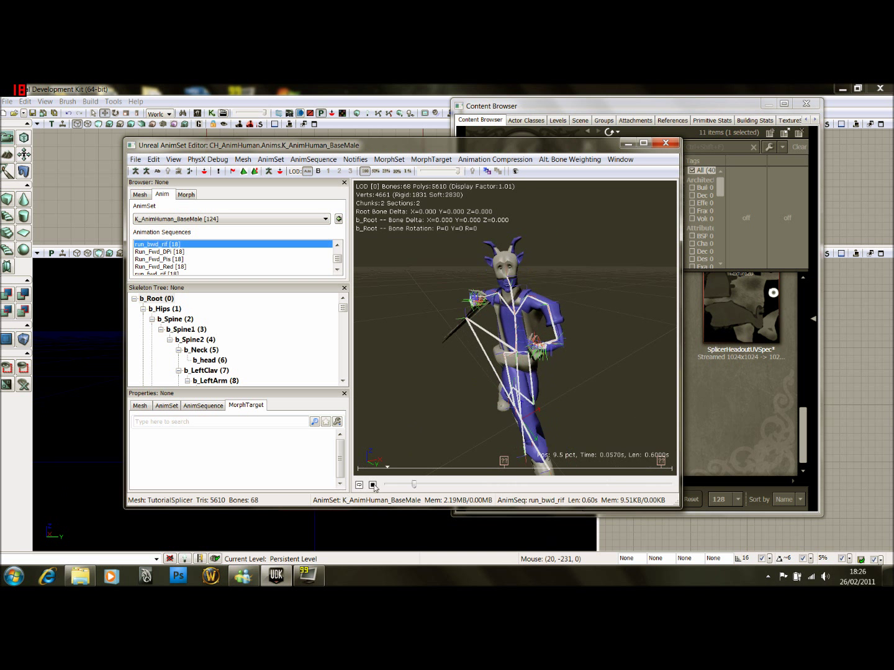
# Assign BodyoutUV_Mat to the Splicer mesh's Materials [0] slot so the torso is textured
pyautogui.click(373, 484)
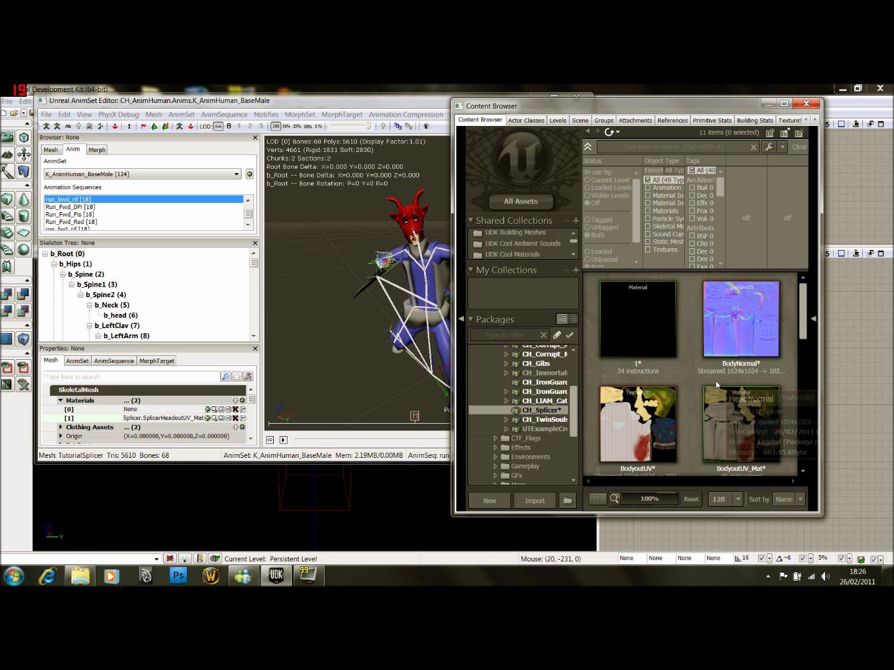
pyautogui.click(740, 406)
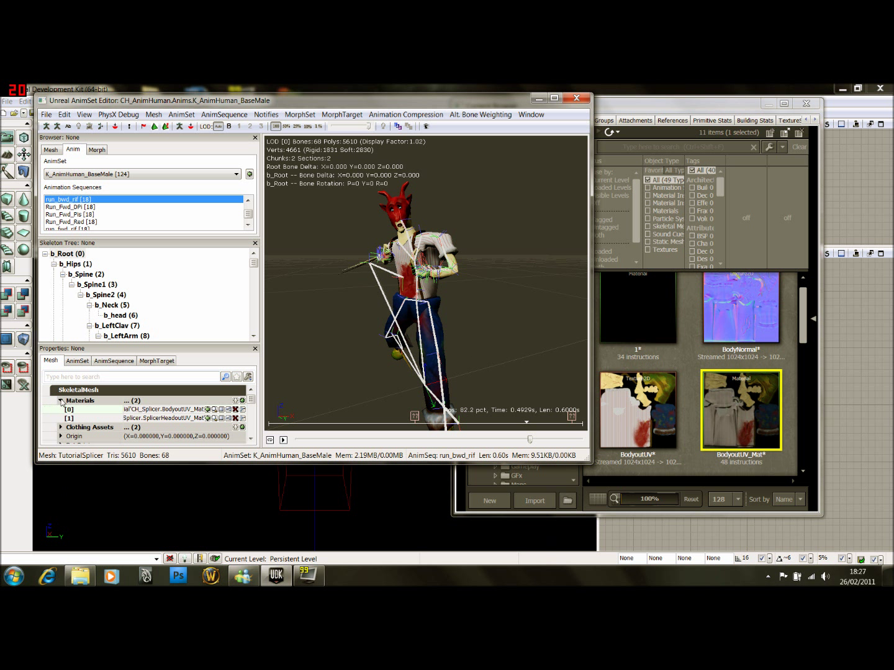
# Set the Splicer mesh's Origin Z to -49, lowering it onto the ground plane
pyautogui.click(60, 401)
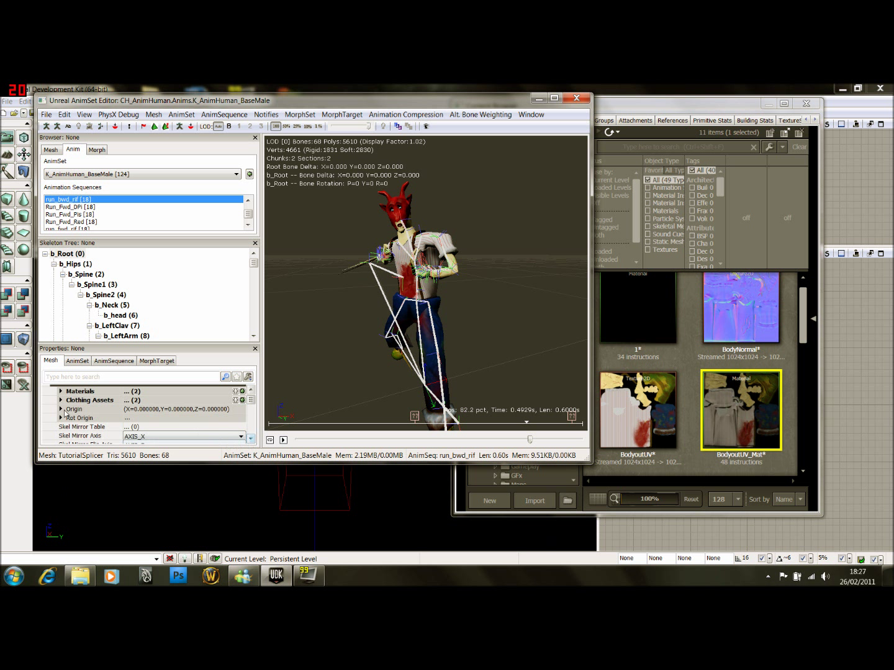
pyautogui.moveTo(73, 409)
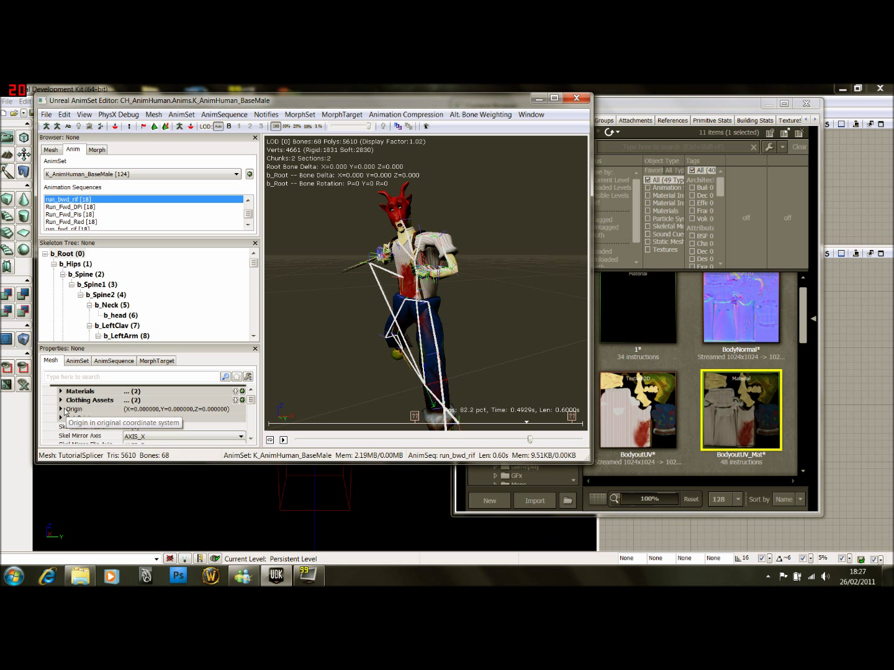
pyautogui.click(60, 409)
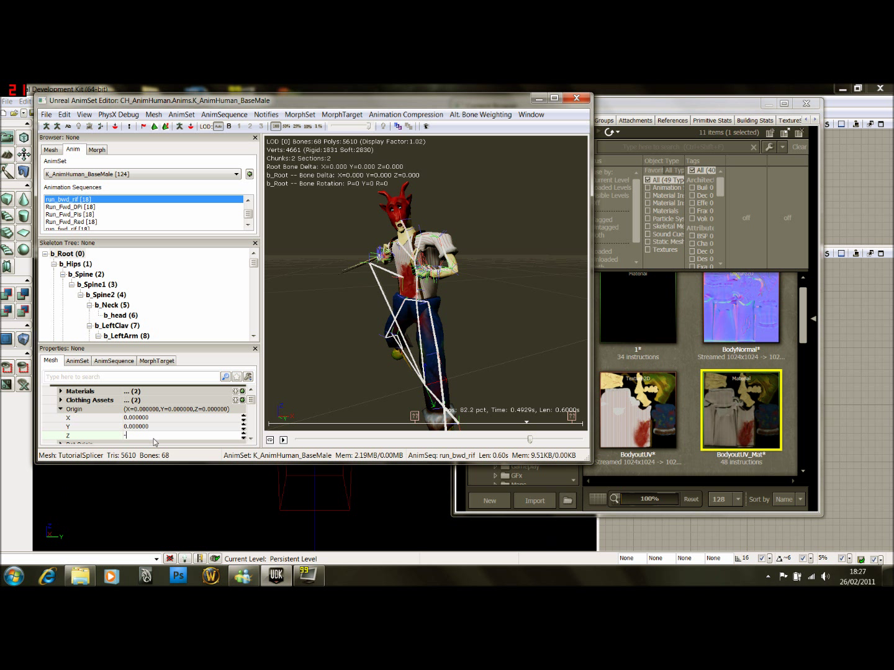
pyautogui.write('-49.000000')
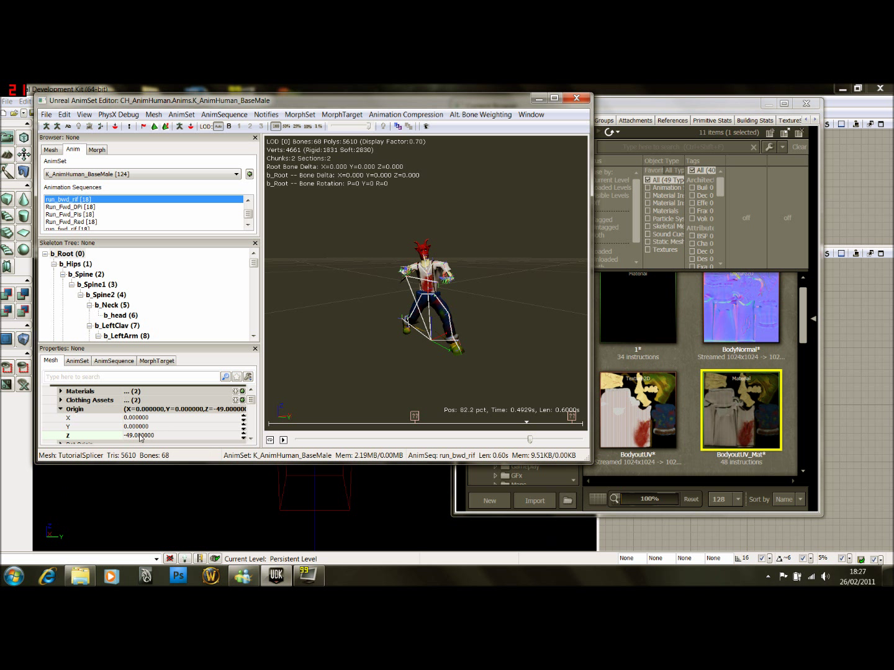
pyautogui.moveTo(73, 409)
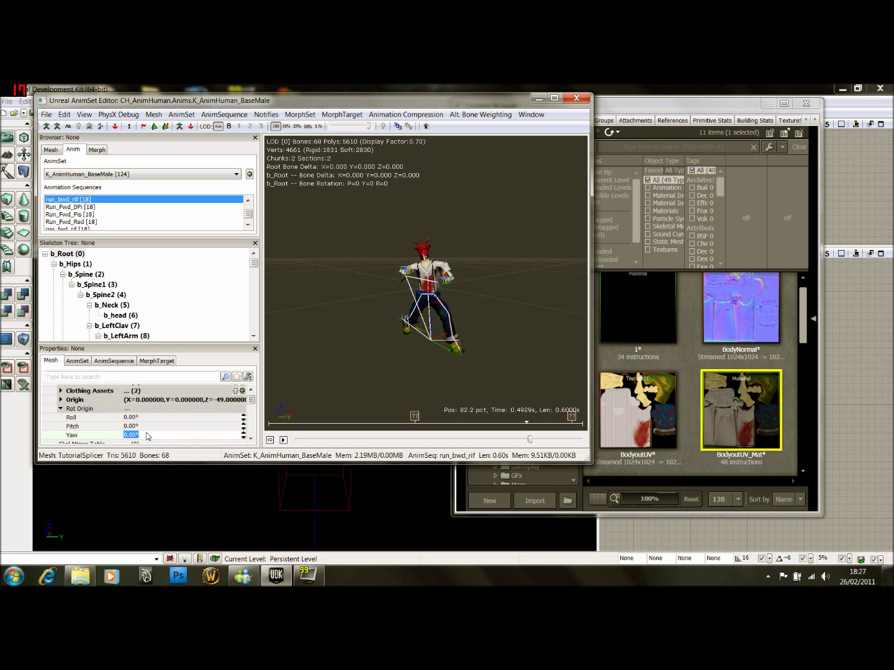
# Set the mesh's Rot Origin Yaw to -90 so the character turns sideways
pyautogui.write('-90')
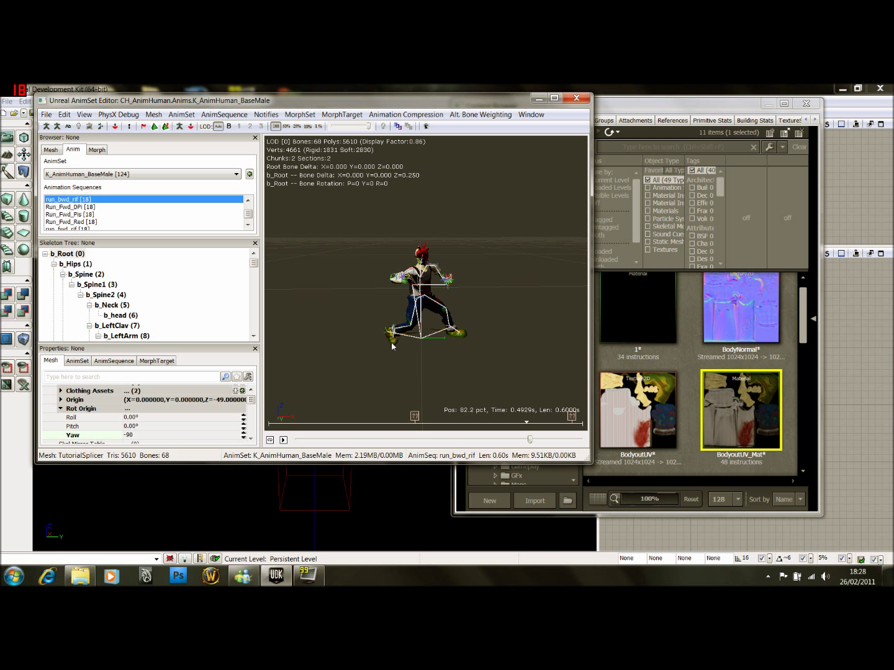
pyautogui.moveTo(370, 305)
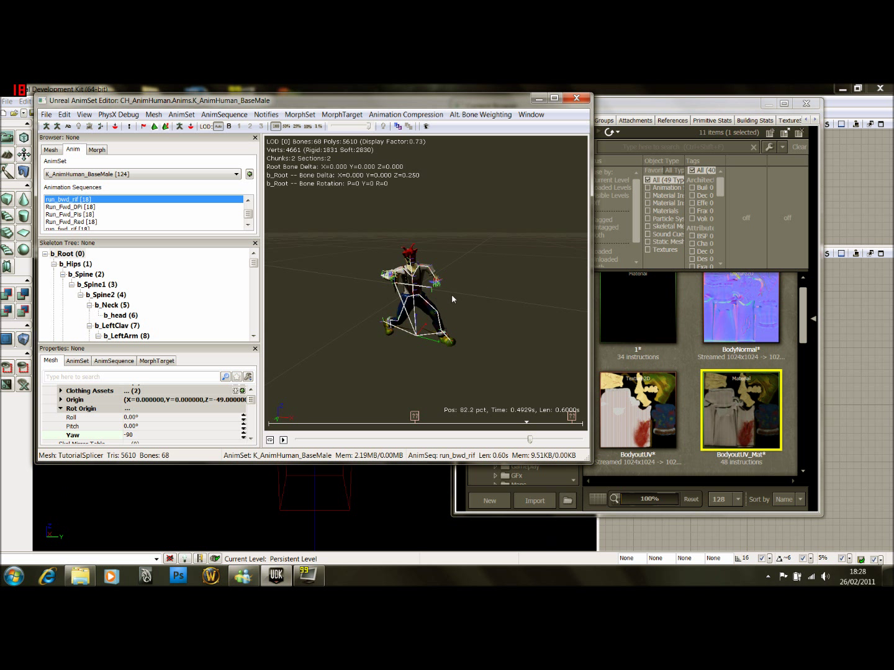
pyautogui.moveTo(445, 304)
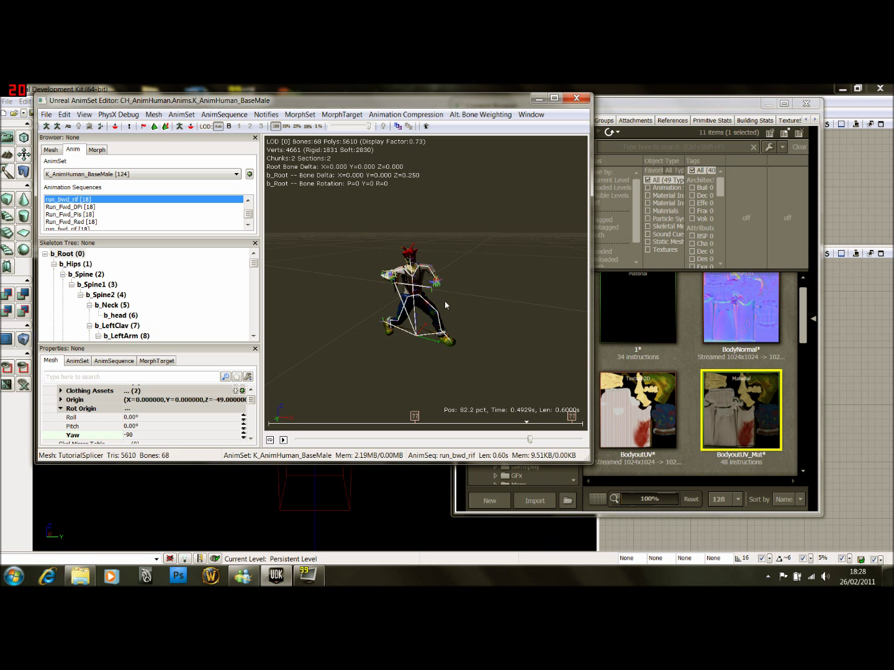
pyautogui.moveTo(458, 302)
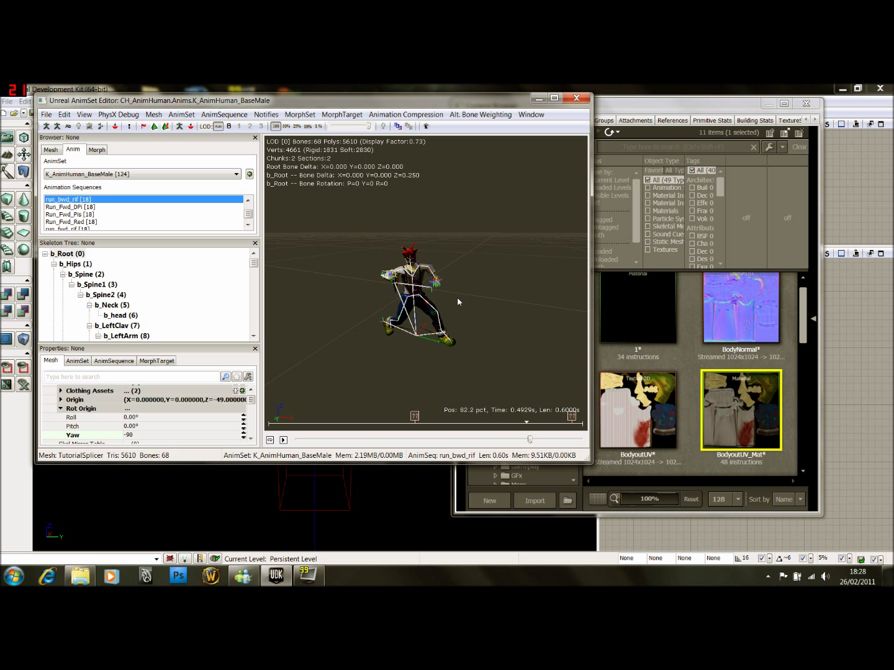
pyautogui.moveTo(508, 294)
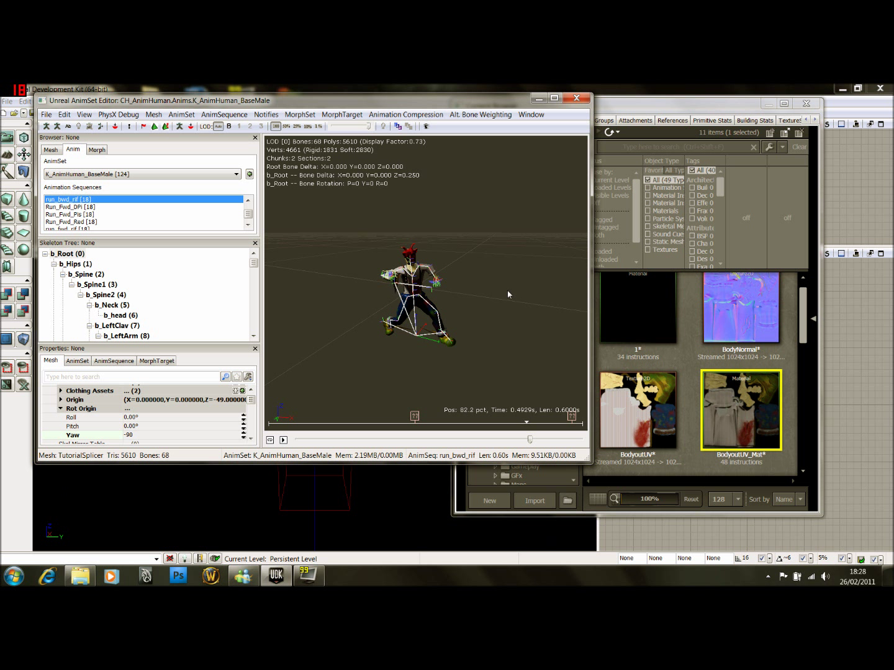
pyautogui.moveTo(685, 361)
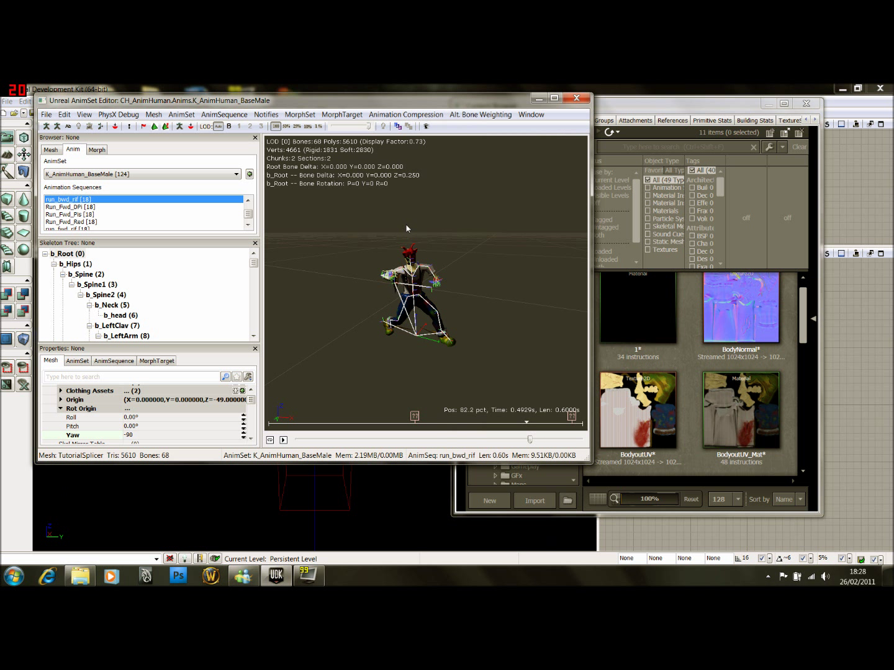
pyautogui.moveTo(400, 230)
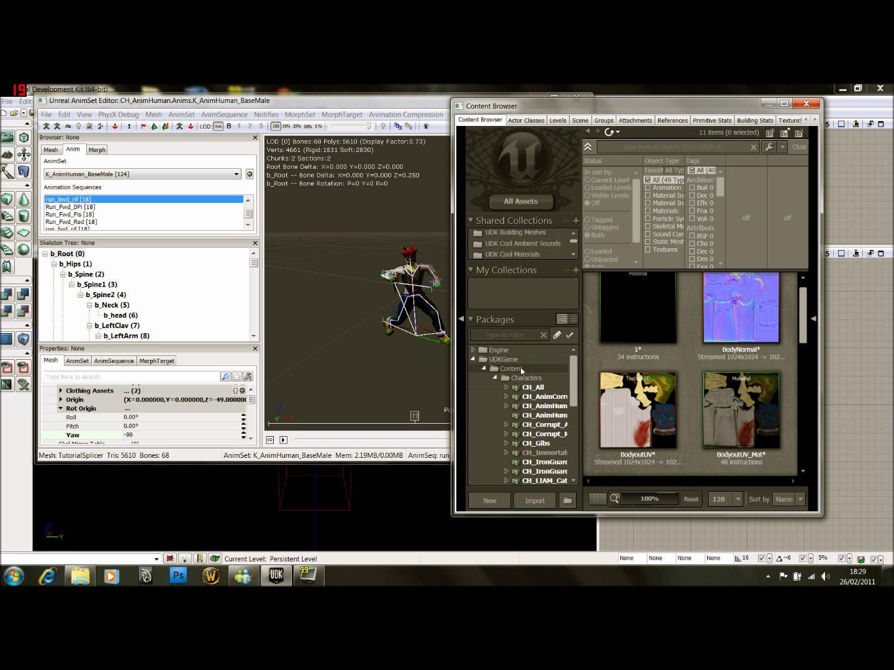
pyautogui.moveTo(544, 381)
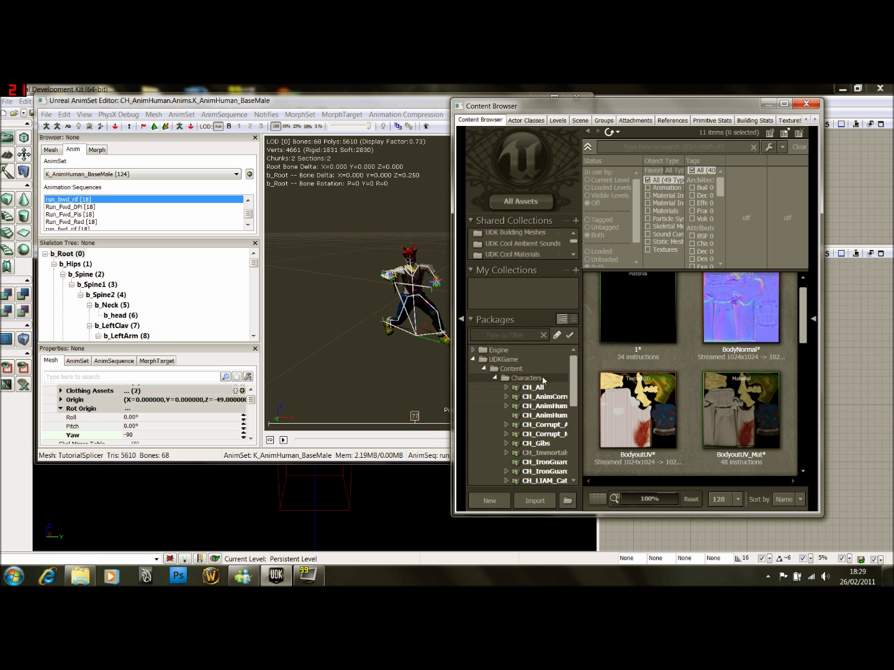
# Open SK_CH_LIAM_Cathode from the CH_LIAM_Cathode package in a second AnimSet Editor
pyautogui.scroll(-3)
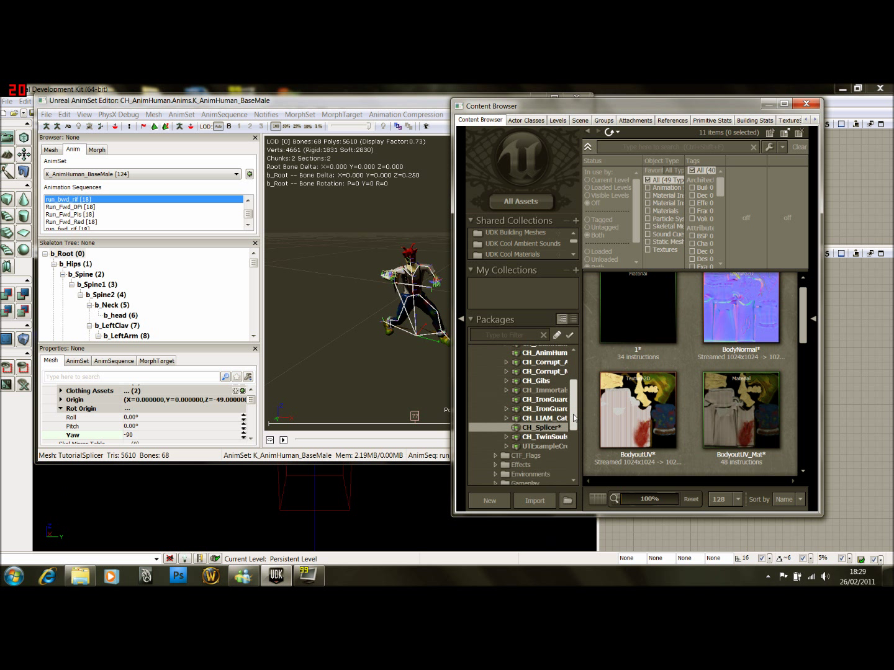
pyautogui.click(544, 418)
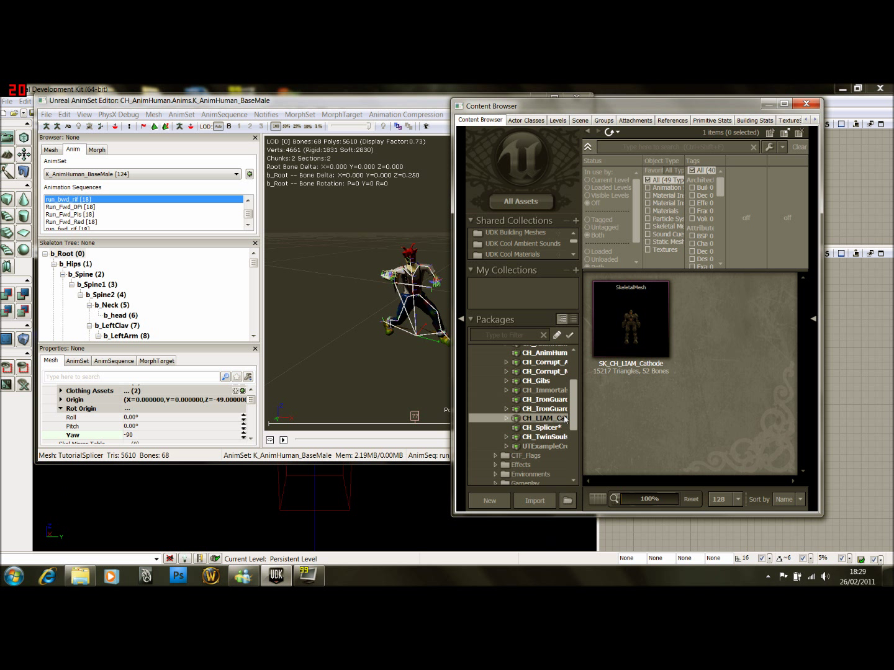
pyautogui.click(629, 318)
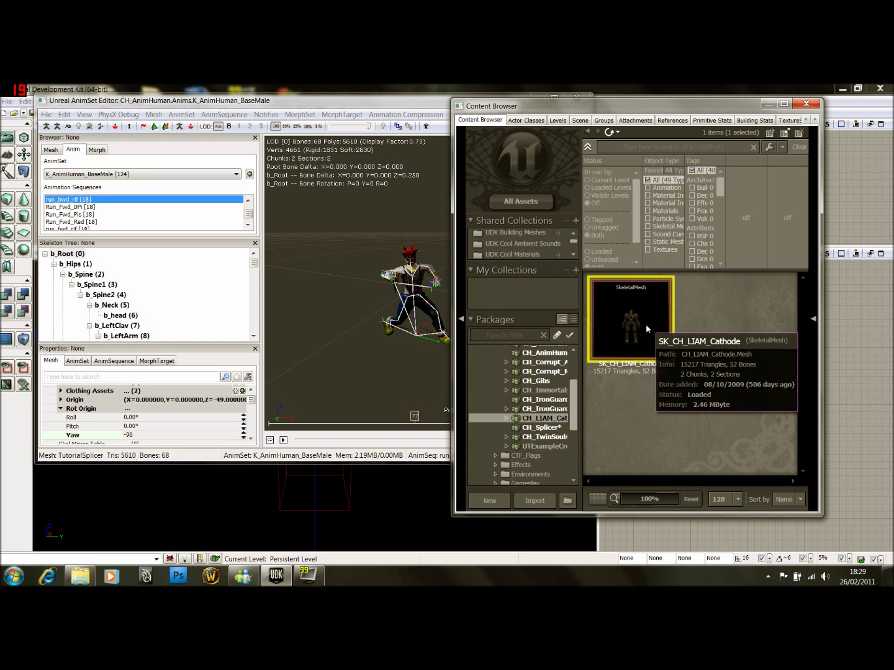
pyautogui.doubleClick(629, 318)
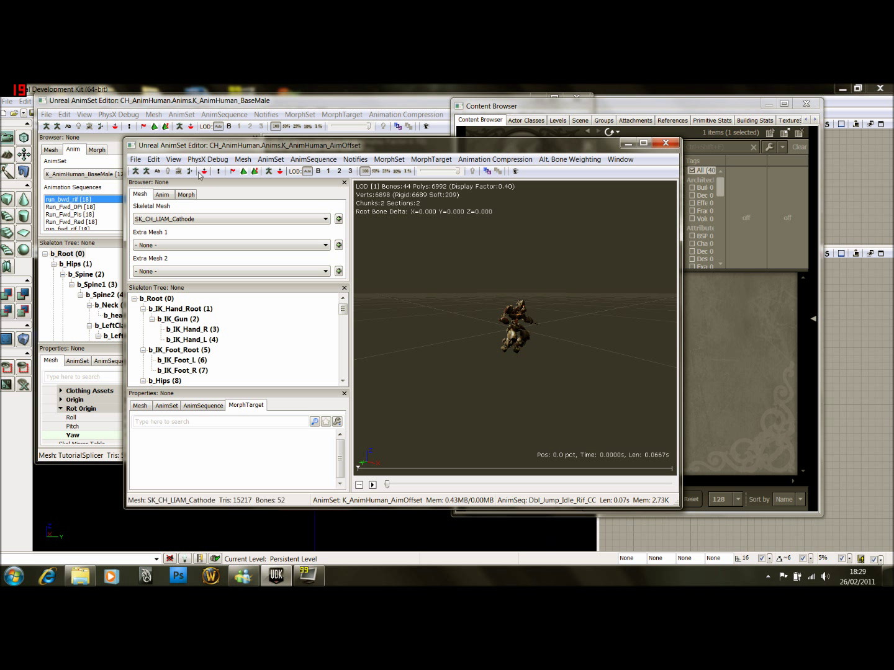
pyautogui.moveTo(204, 170)
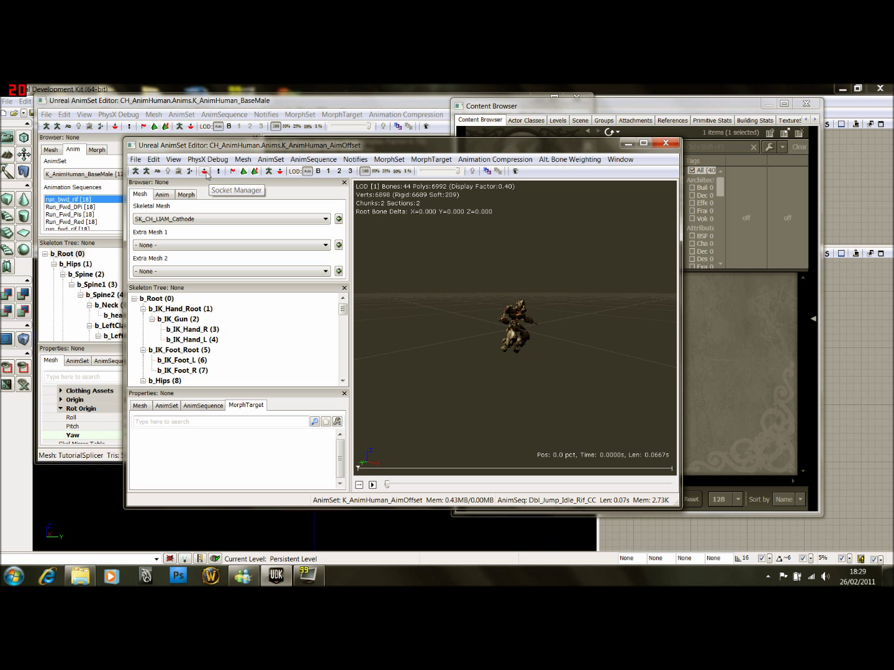
# Review the Cathode mesh's sockets: HeadShotGoreSocket, DualWeaponPoint, WeaponPoint and the R_JB foot socket
pyautogui.click(204, 171)
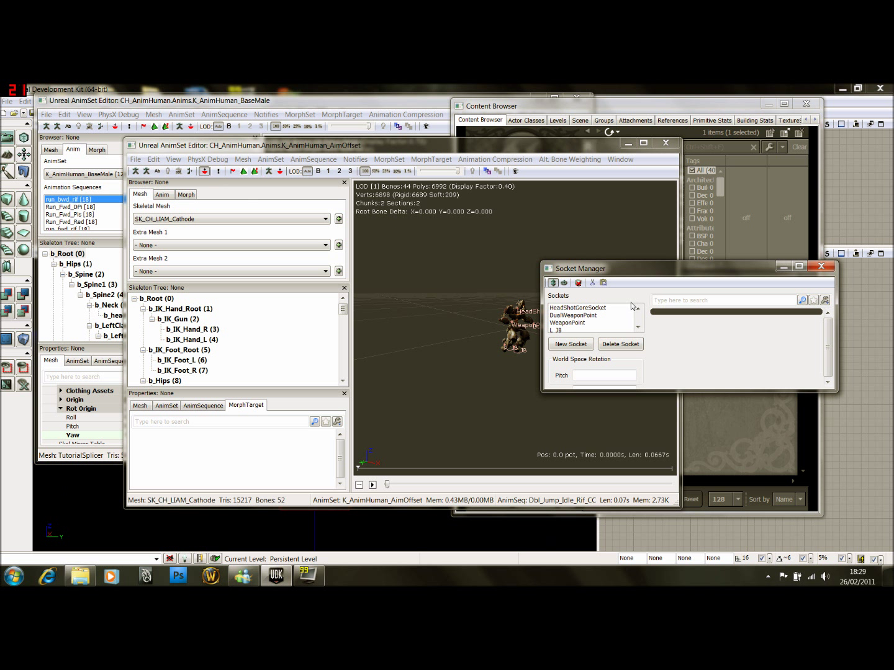
pyautogui.click(578, 307)
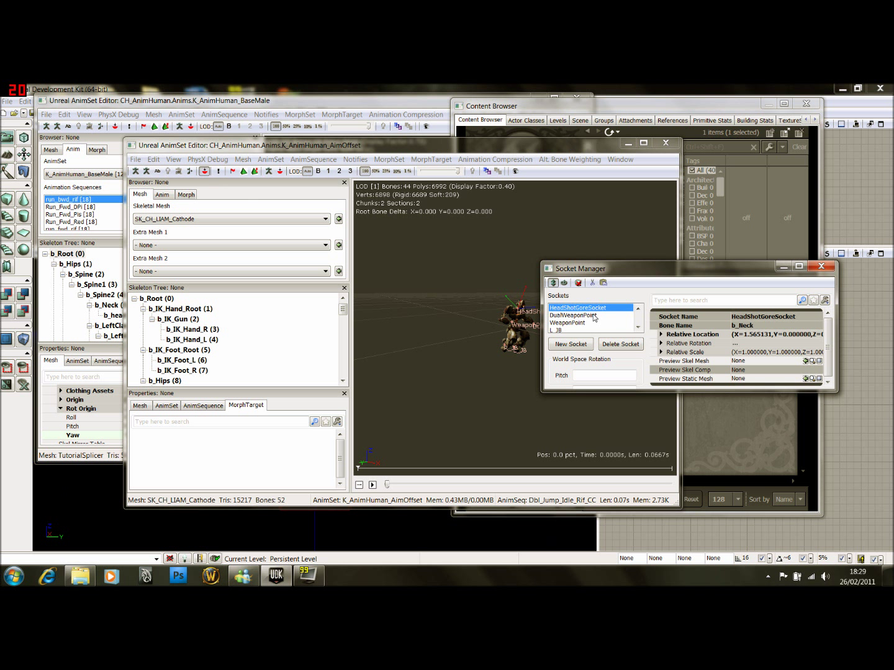
pyautogui.click(568, 322)
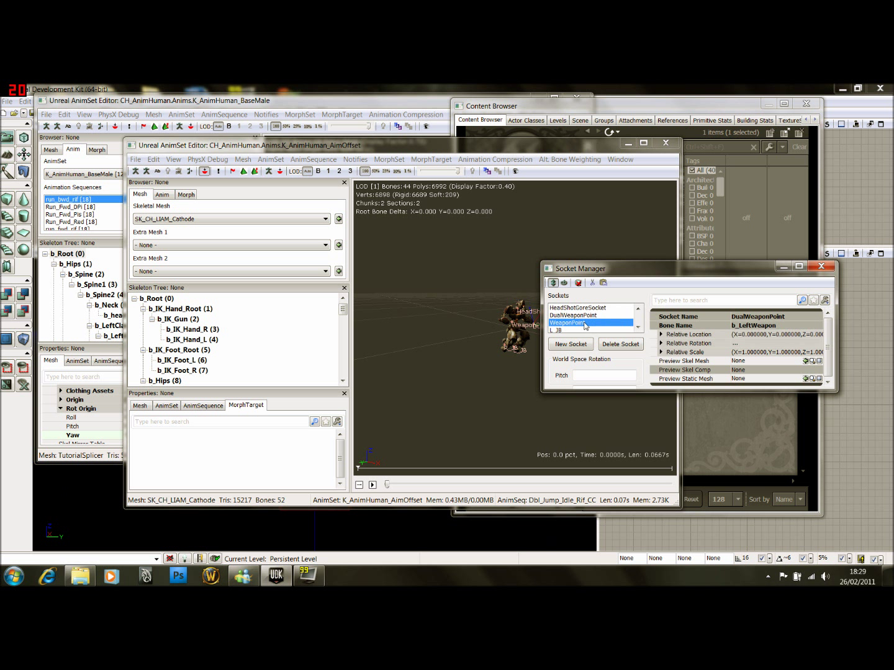
pyautogui.click(567, 323)
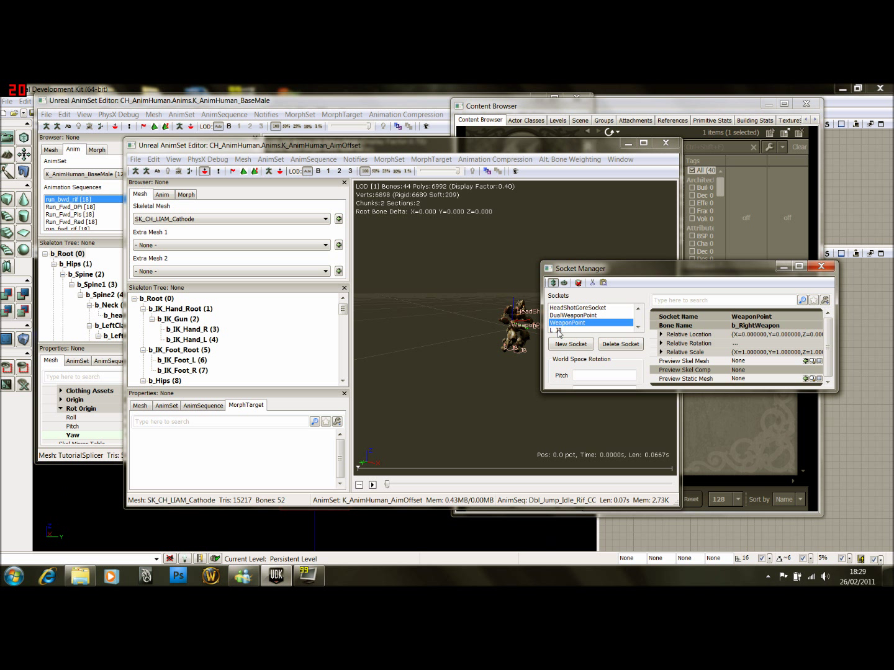
pyautogui.click(565, 322)
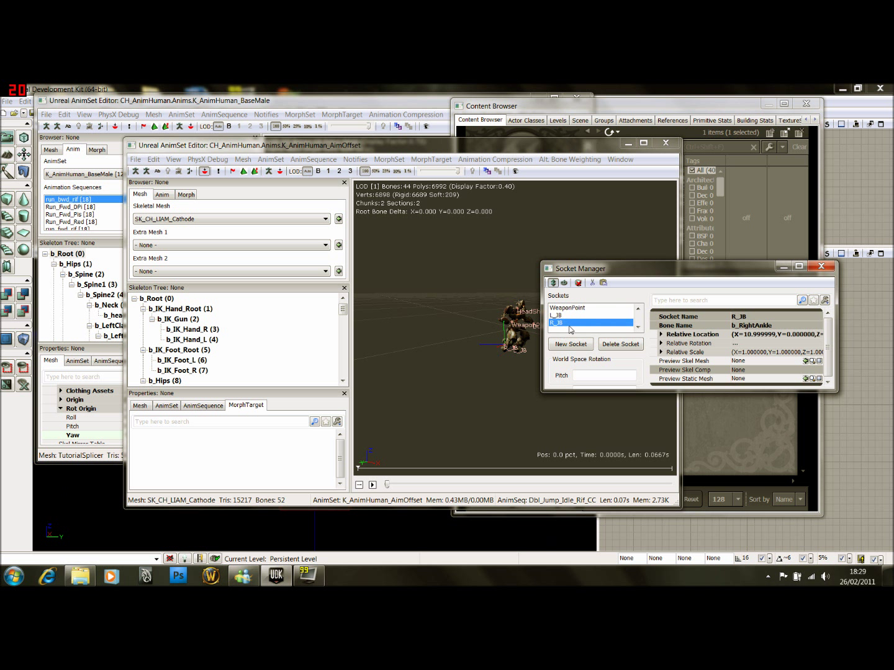
pyautogui.click(577, 307)
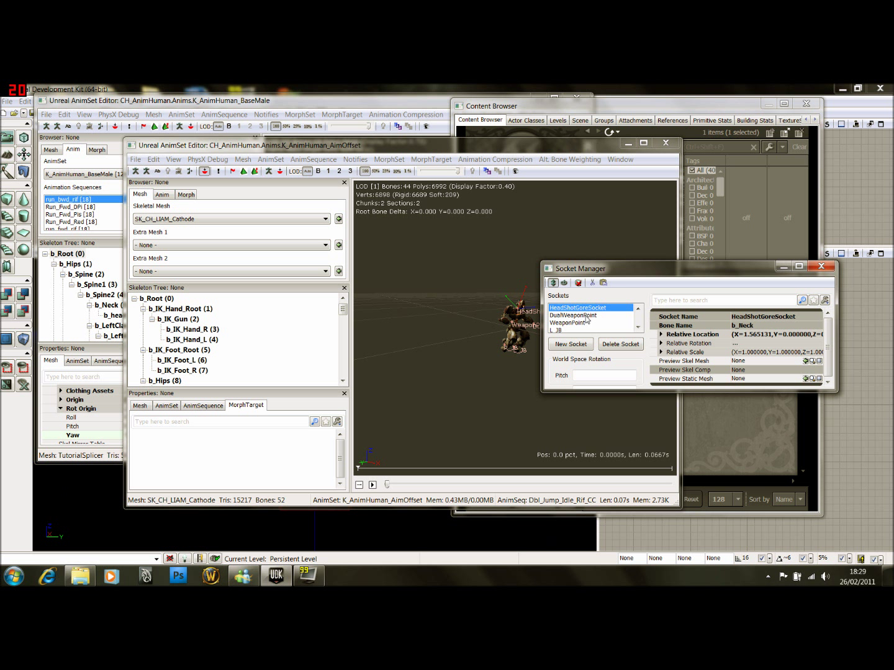
pyautogui.moveTo(590, 313)
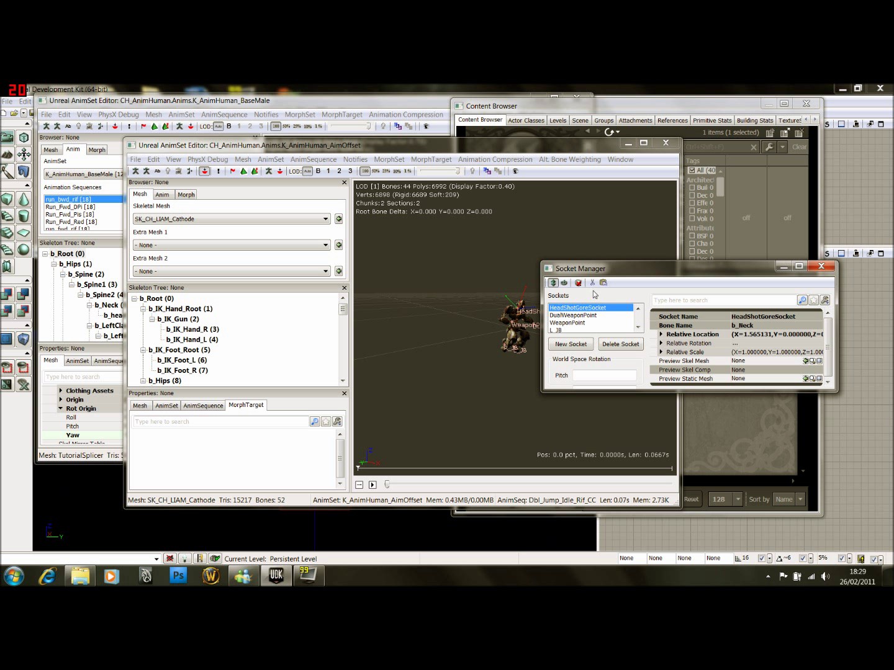
pyautogui.moveTo(592, 284)
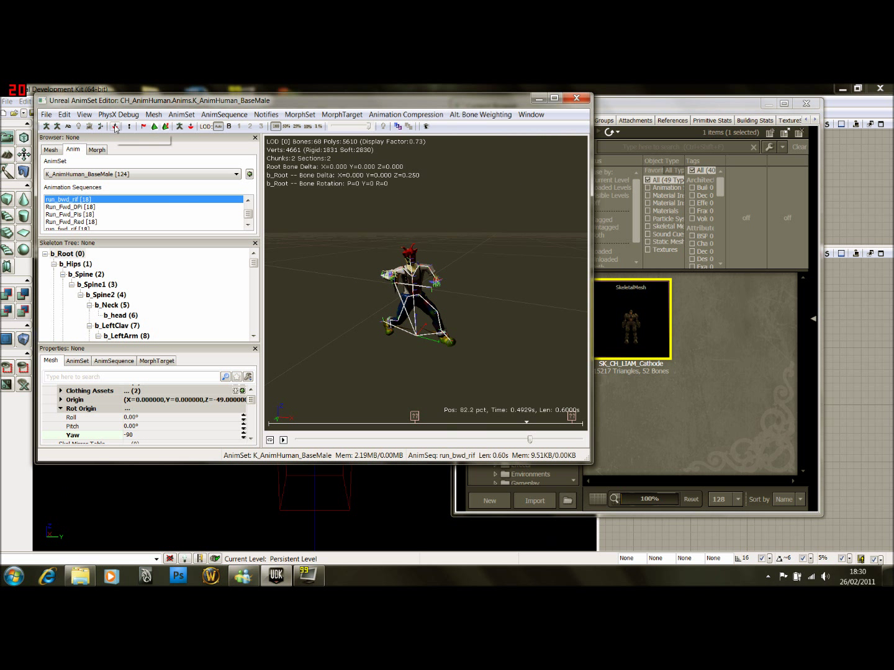
pyautogui.moveTo(114, 127)
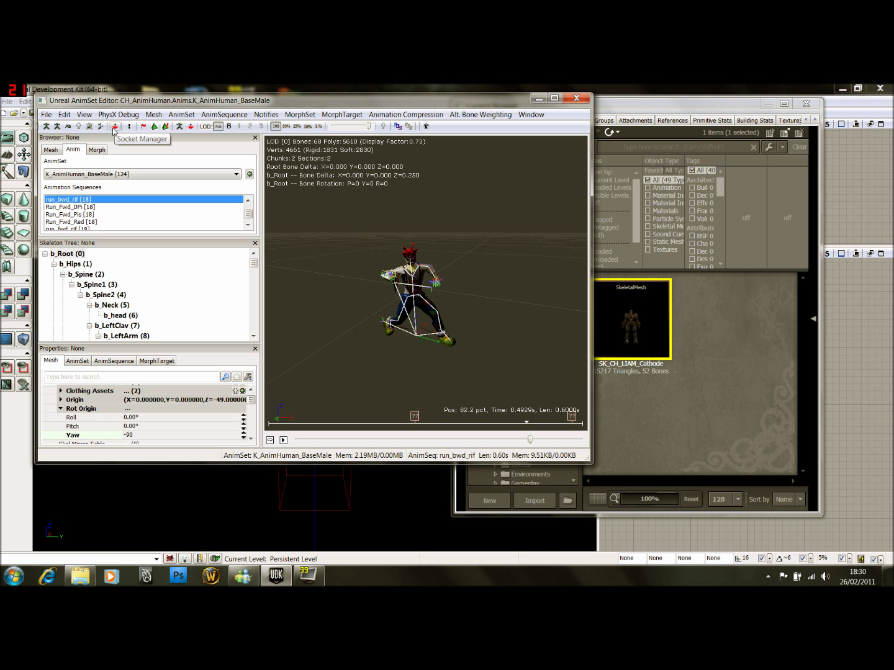
# Paste the copied Cathode sockets onto the Splicer mesh in its Socket Manager
pyautogui.click(115, 126)
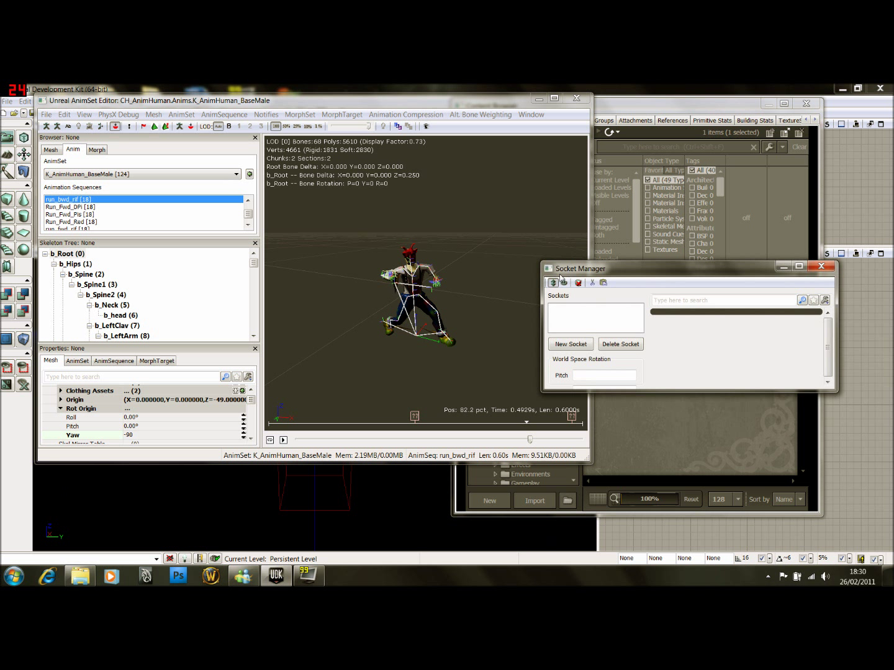
pyautogui.click(603, 282)
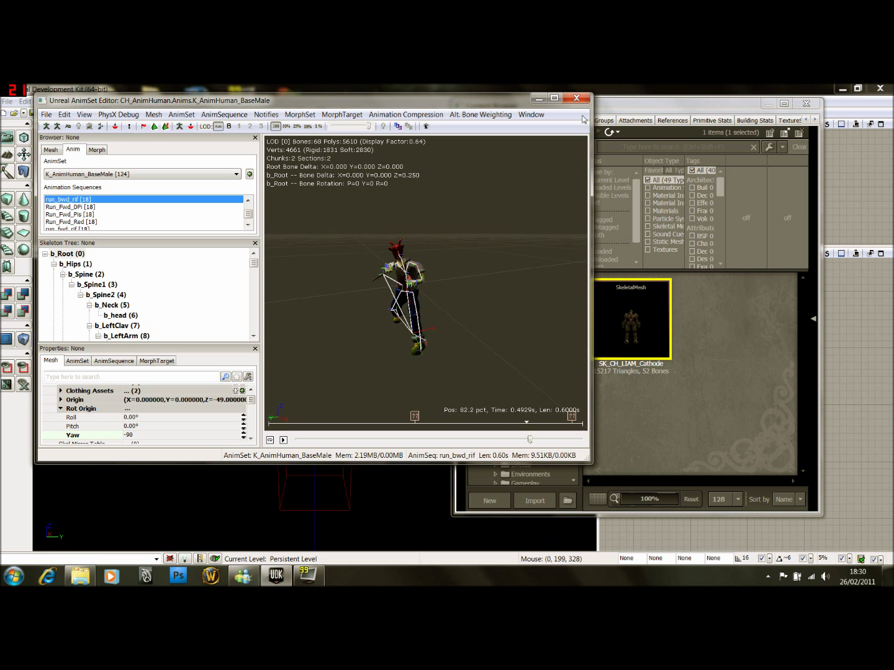
# Close the Splicer AnimSet Editor and save the CH_Splicer package from the Content Browser
pyautogui.click(577, 98)
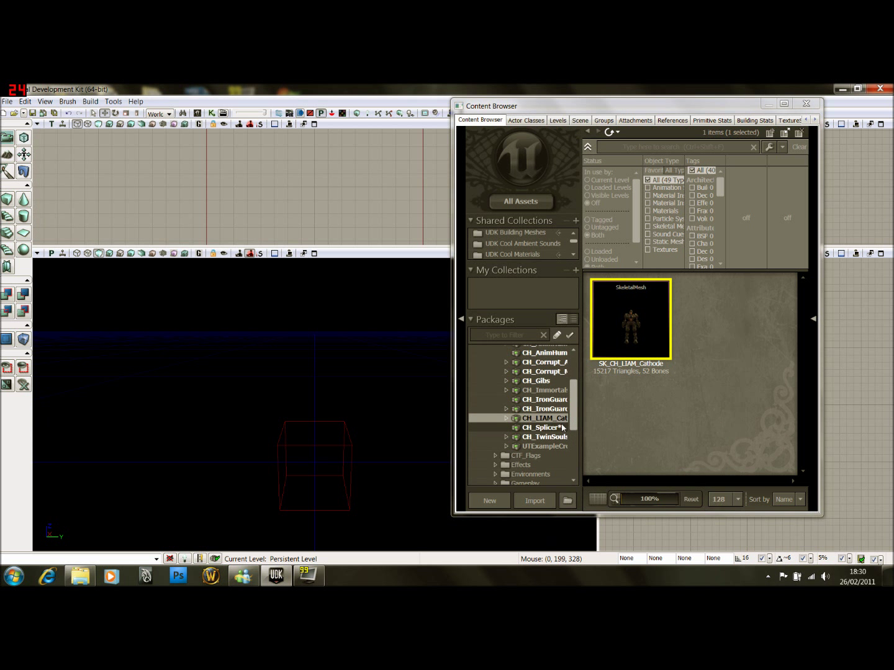
pyautogui.click(540, 427)
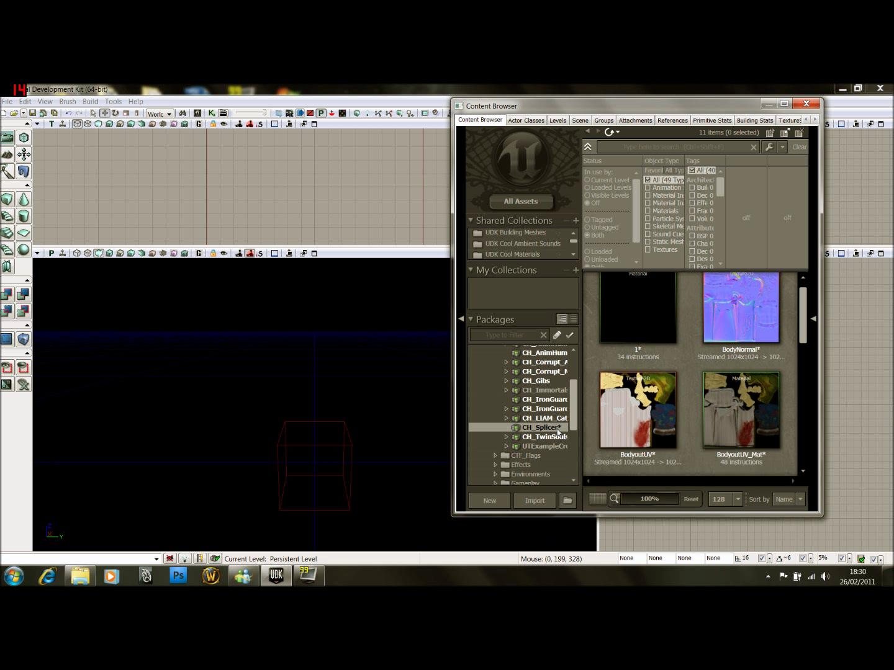
pyautogui.rightClick(540, 428)
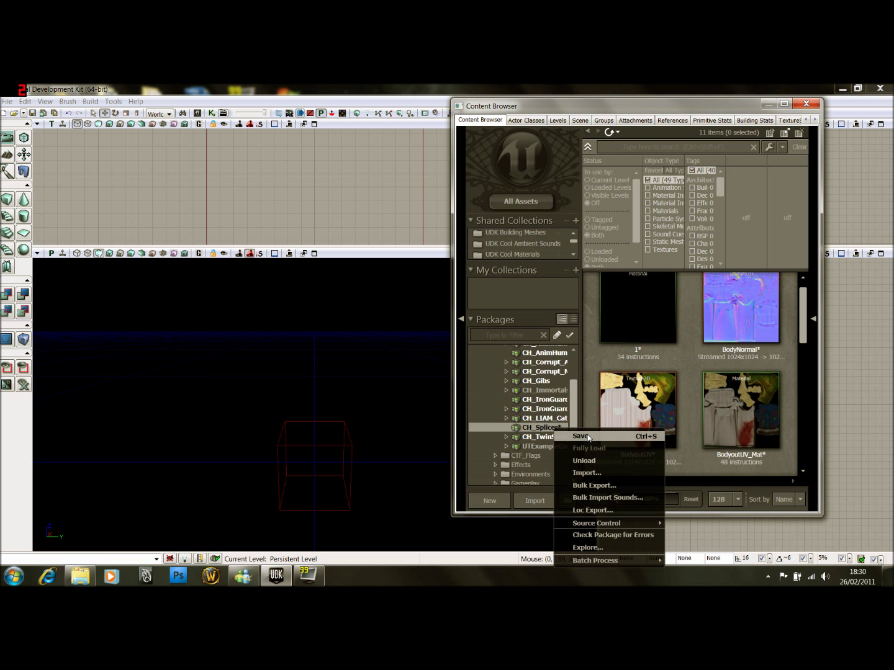
pyautogui.click(580, 436)
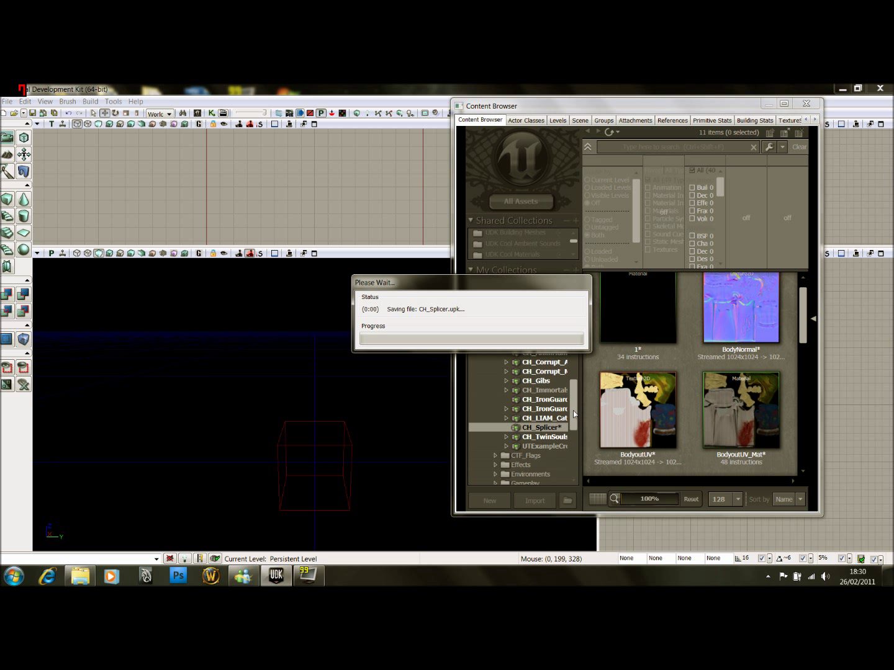